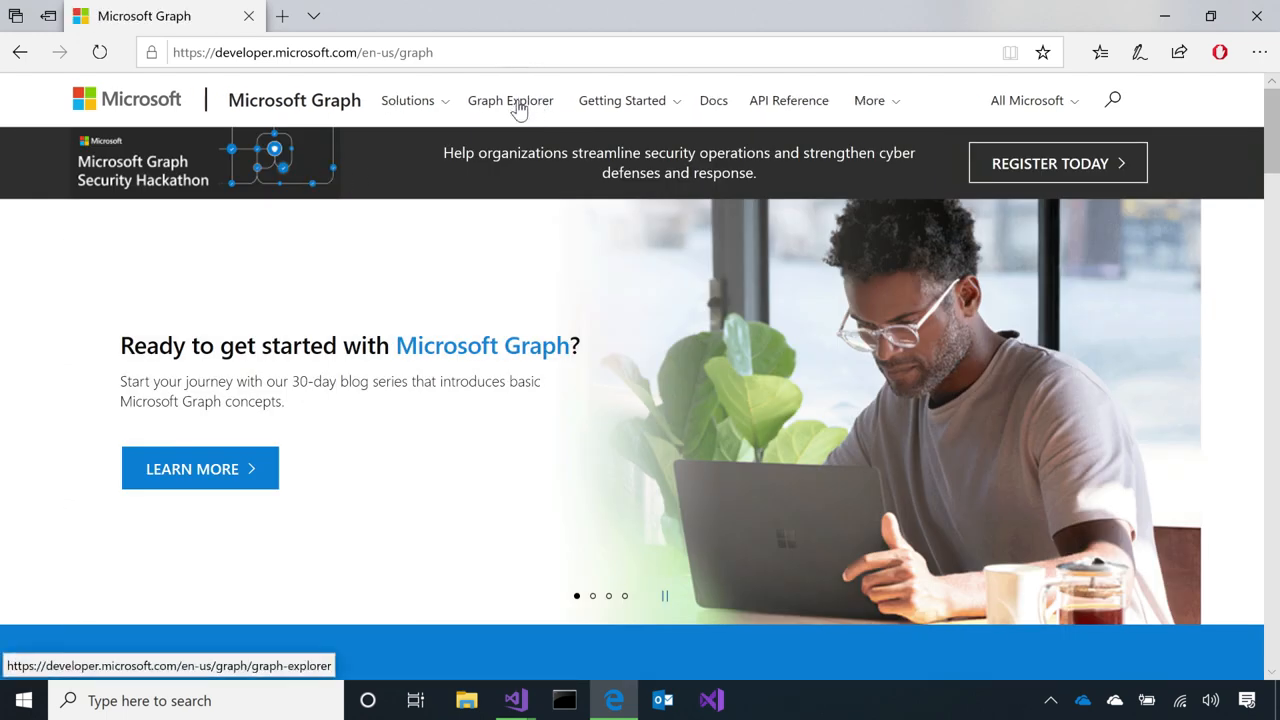
# Go to Graph Explorer from the site's top navigation bar
pyautogui.click(510, 100)
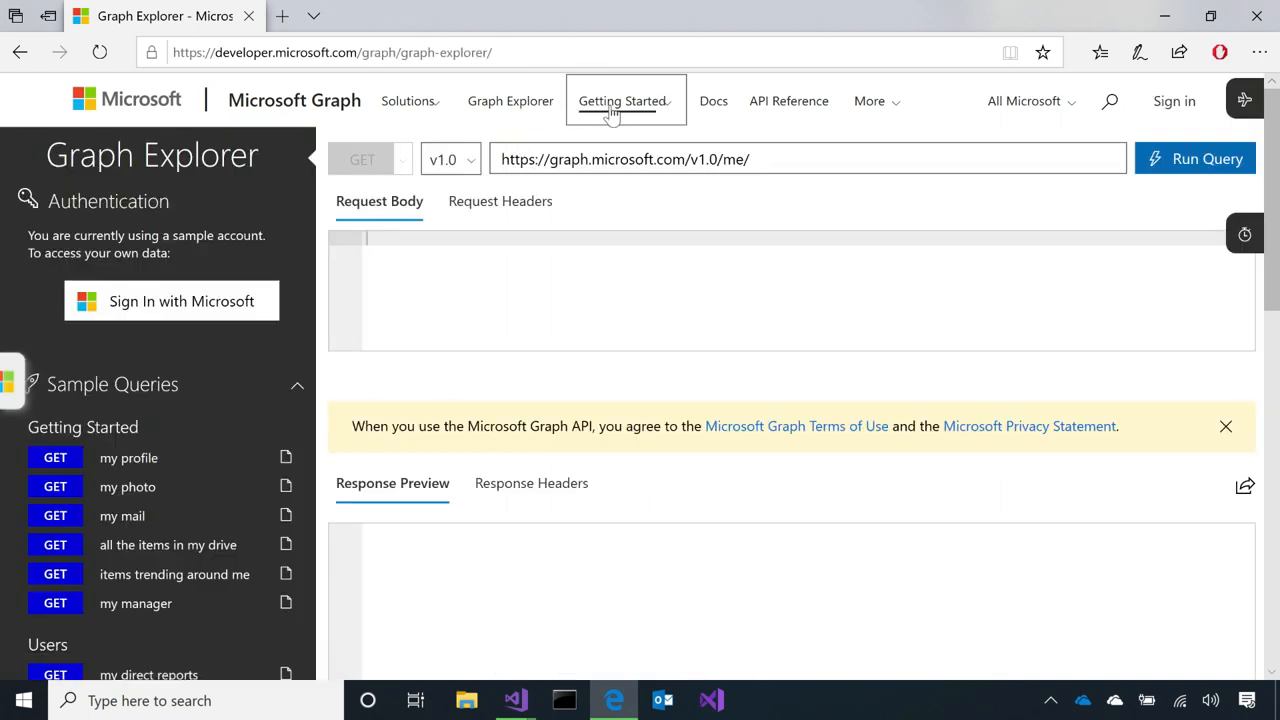
# Choose UWP under Getting Started and scroll down to the UWP code samples
pyautogui.click(622, 100)
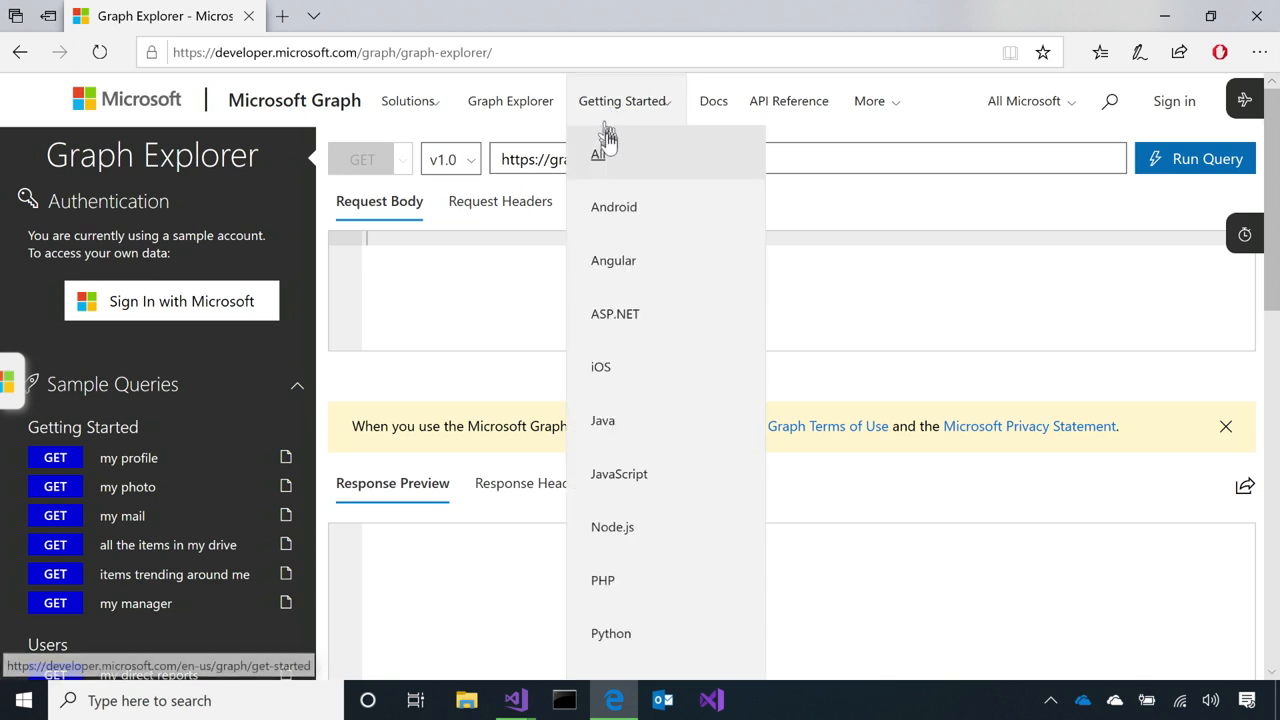
pyautogui.scroll(-3)
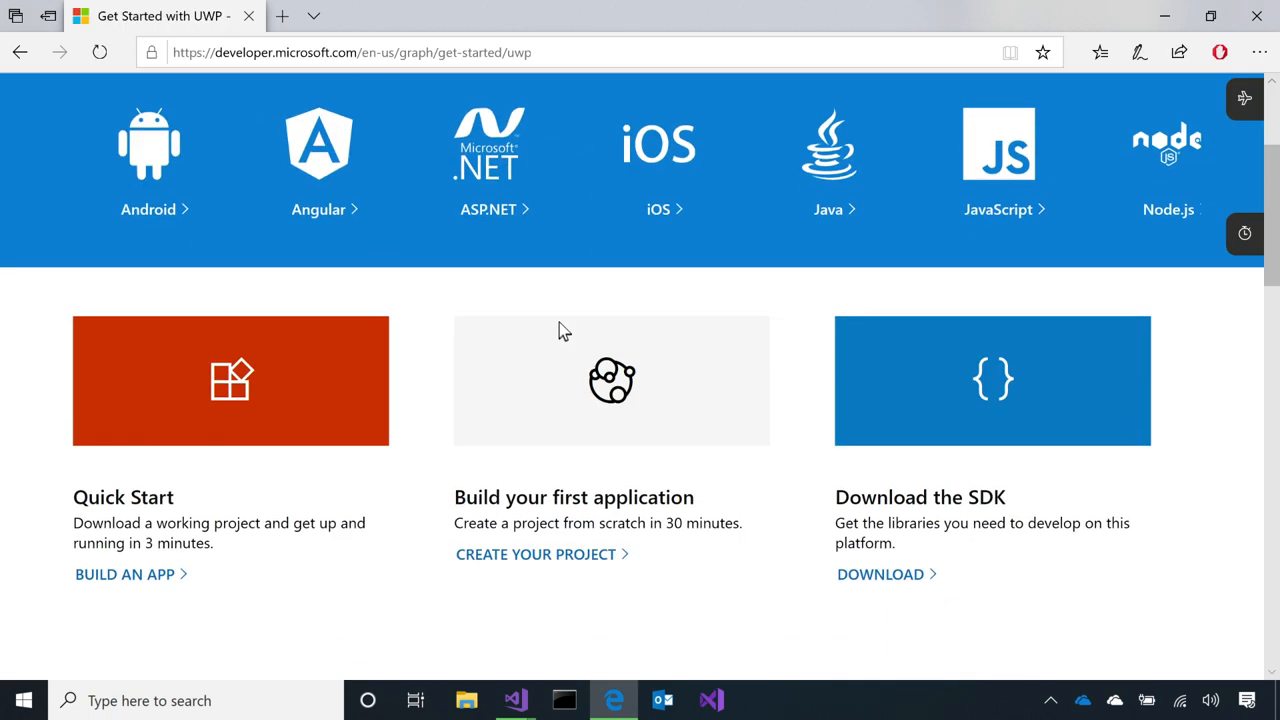
pyautogui.scroll(-3)
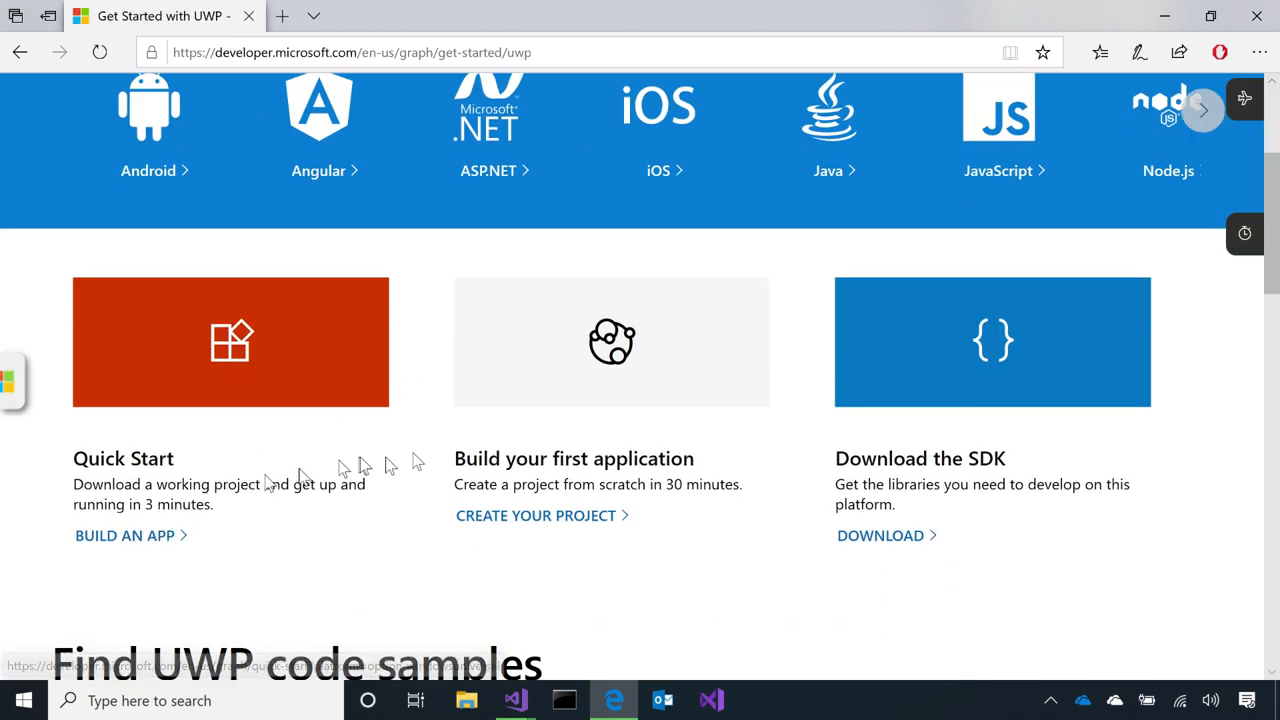
pyautogui.scroll(-3)
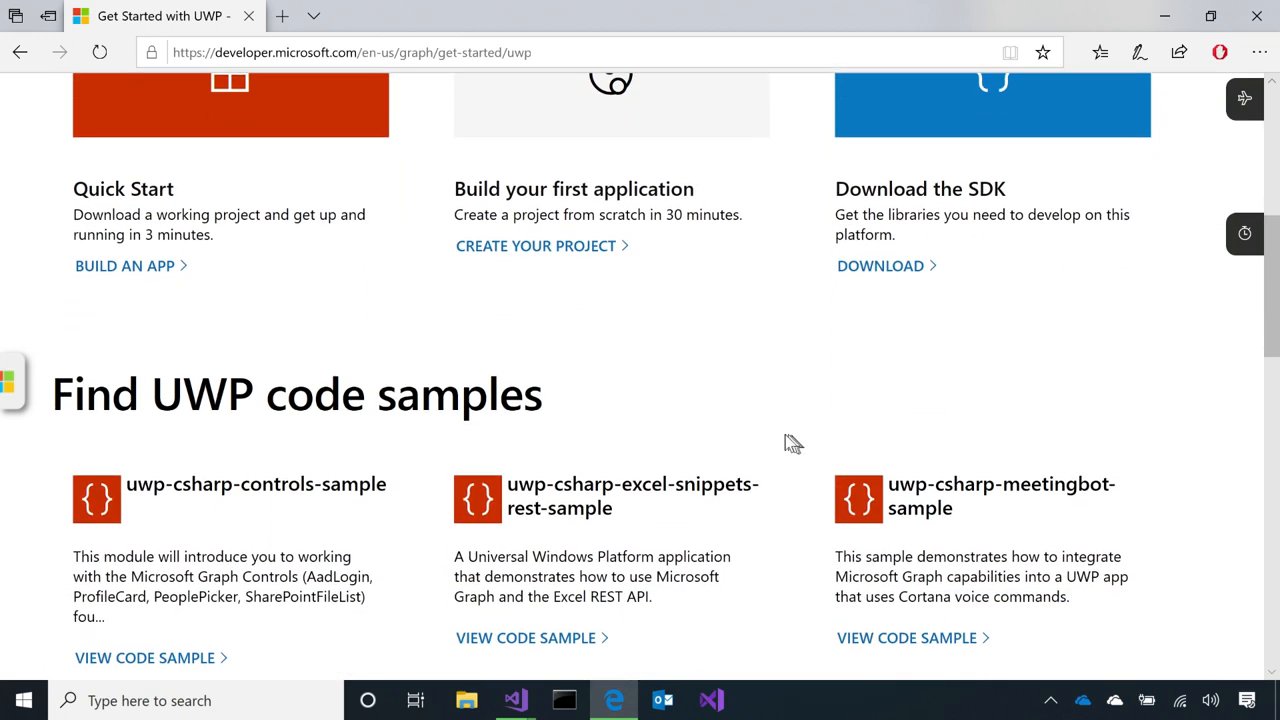
pyautogui.scroll(-3)
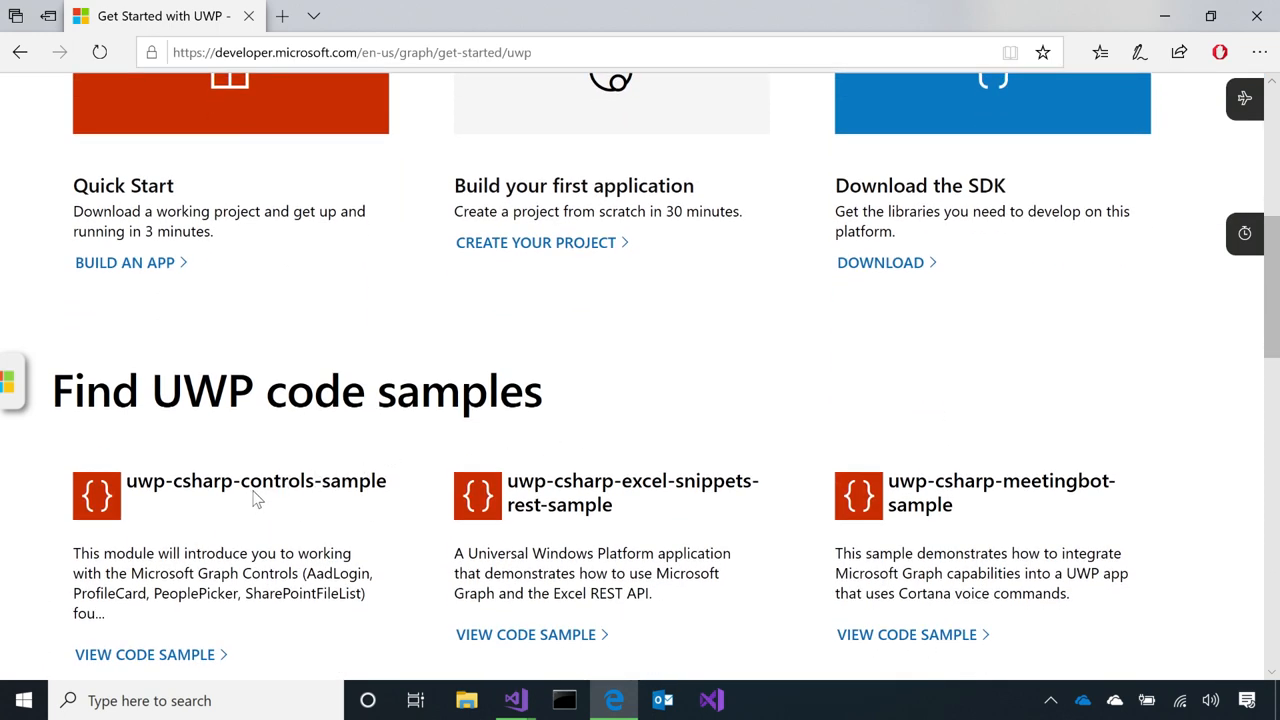
pyautogui.scroll(-3)
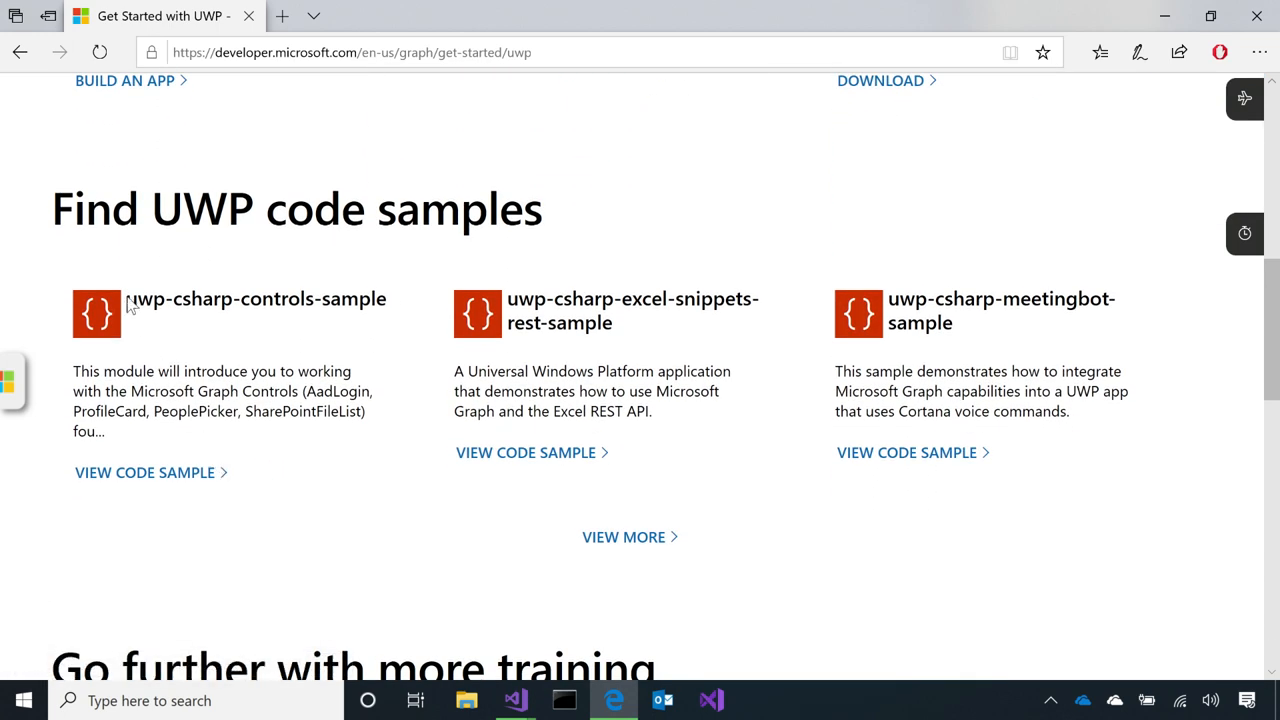
pyautogui.moveTo(100, 310)
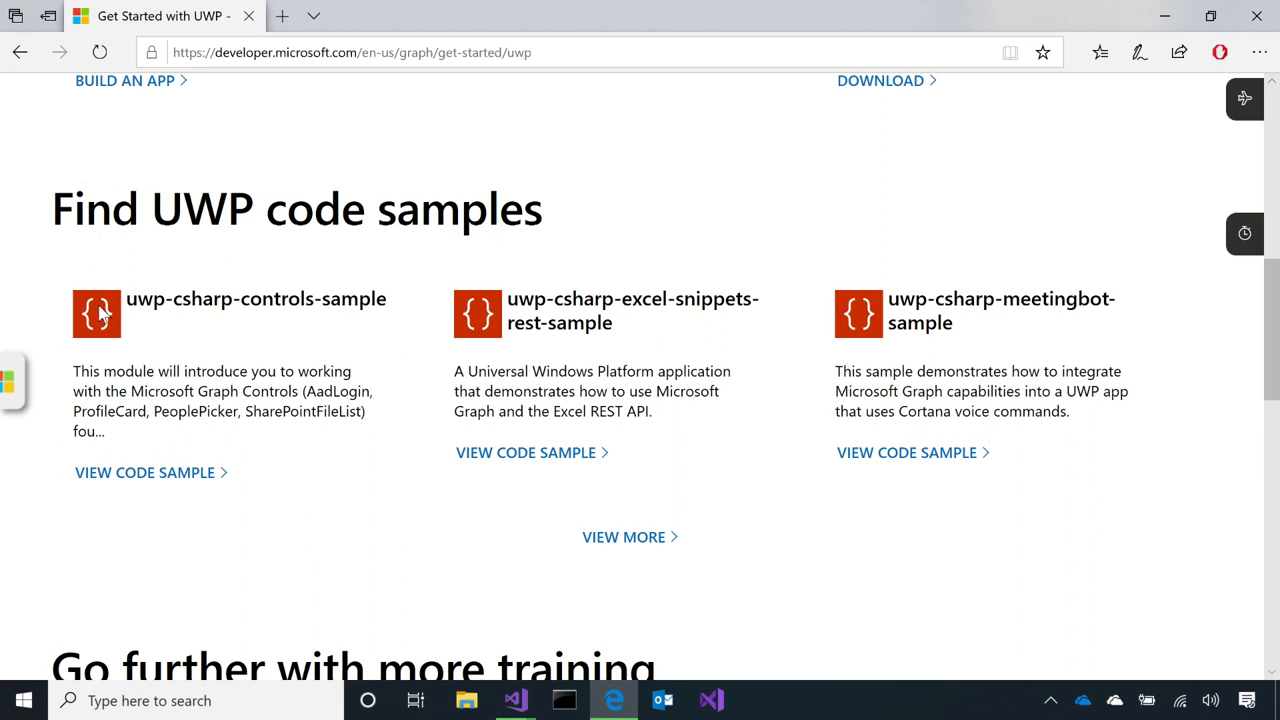
pyautogui.moveTo(895, 332)
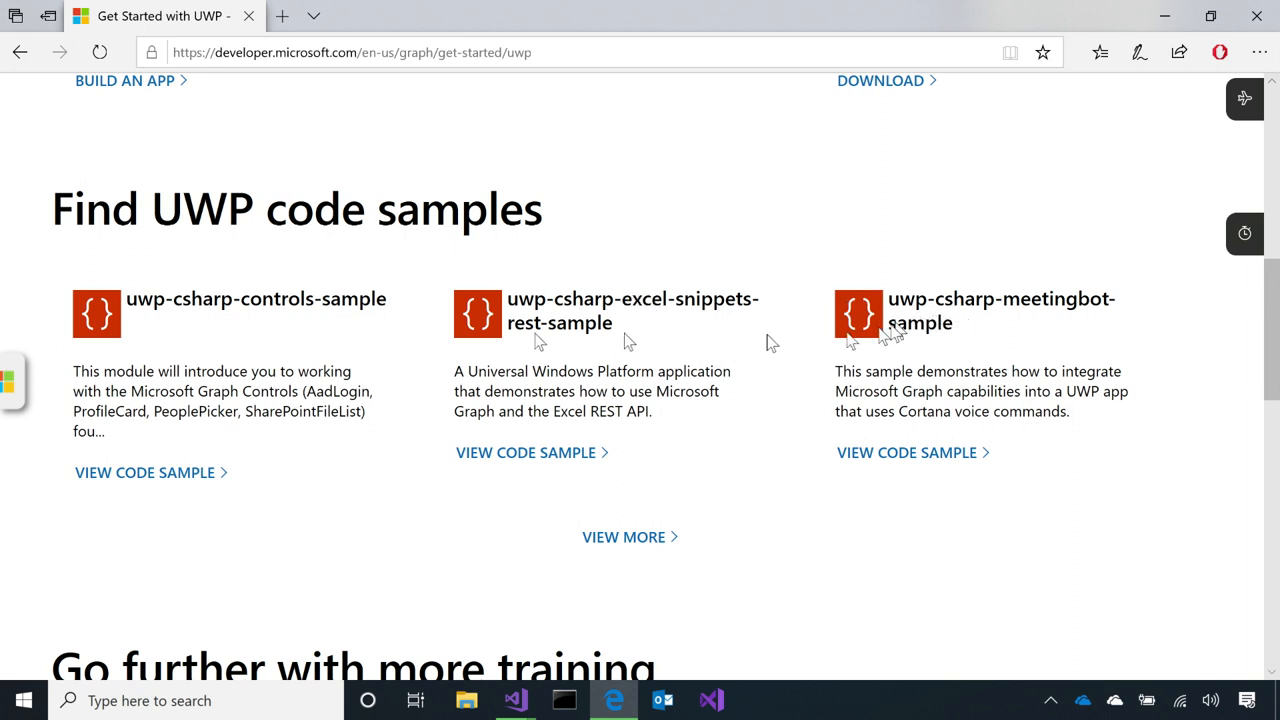
pyautogui.moveTo(435, 339)
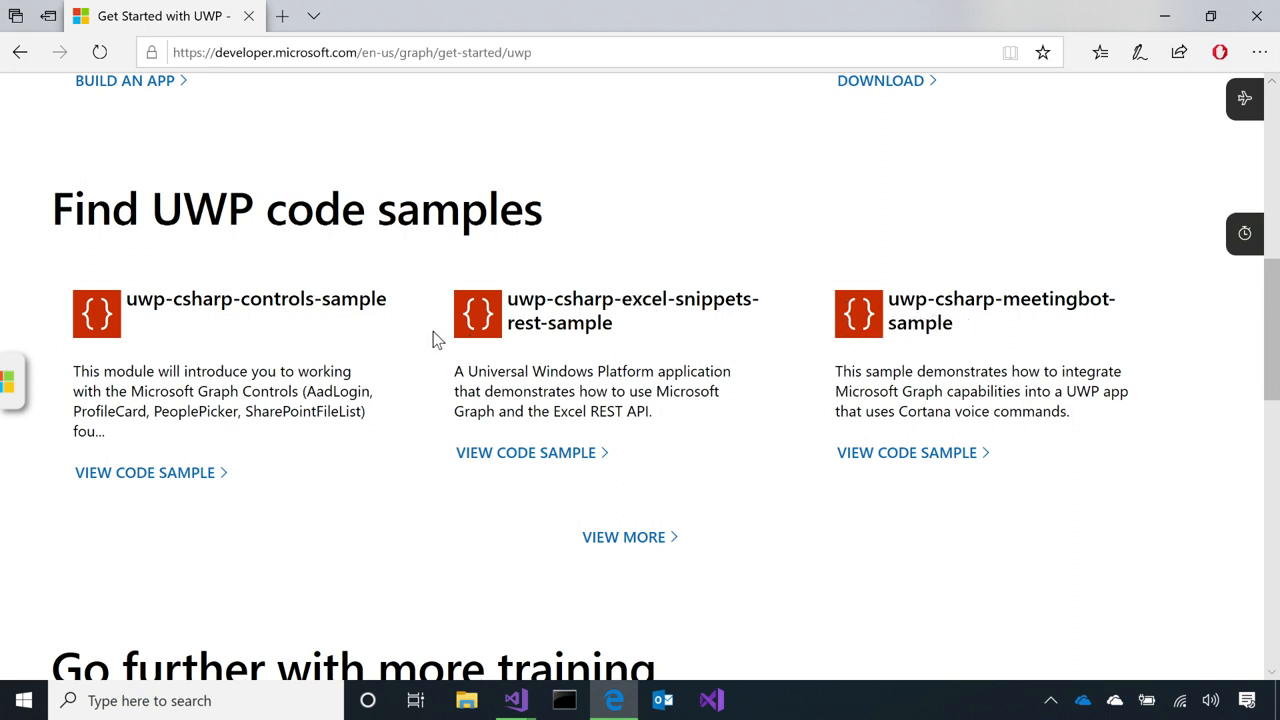